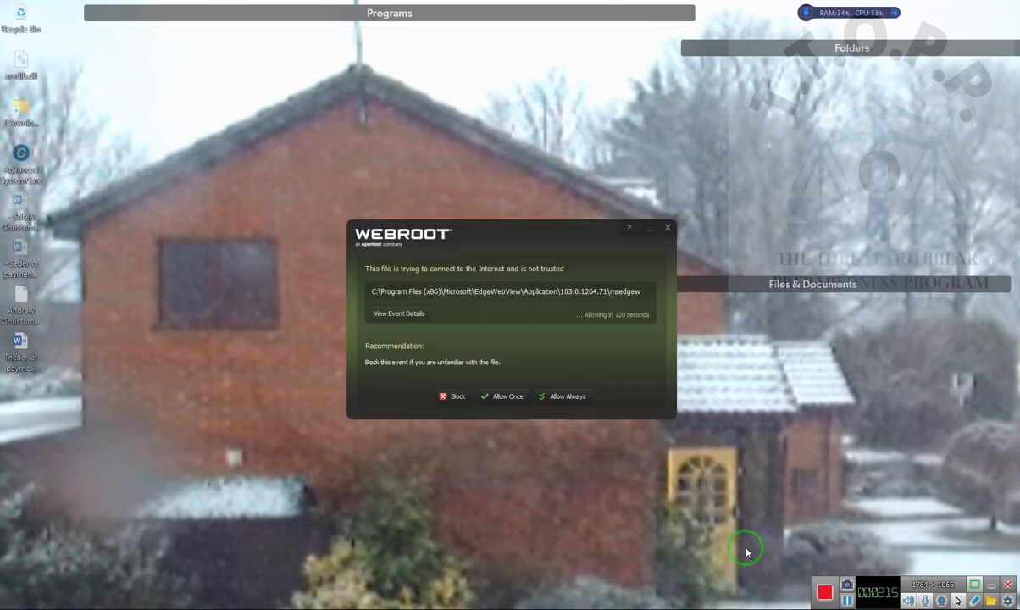
{"action": "mouse_move", "coordinate": [958, 600]}
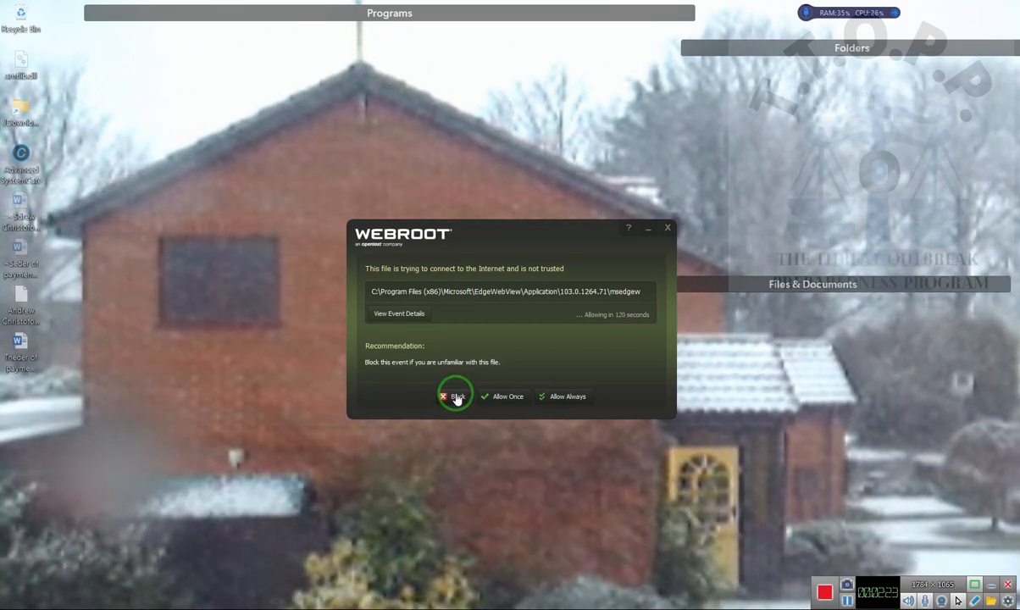
Block msedgewebview from the internet in the Webroot alert, then close the Daily News widget.
{"action": "left_click", "coordinate": [452, 396]}
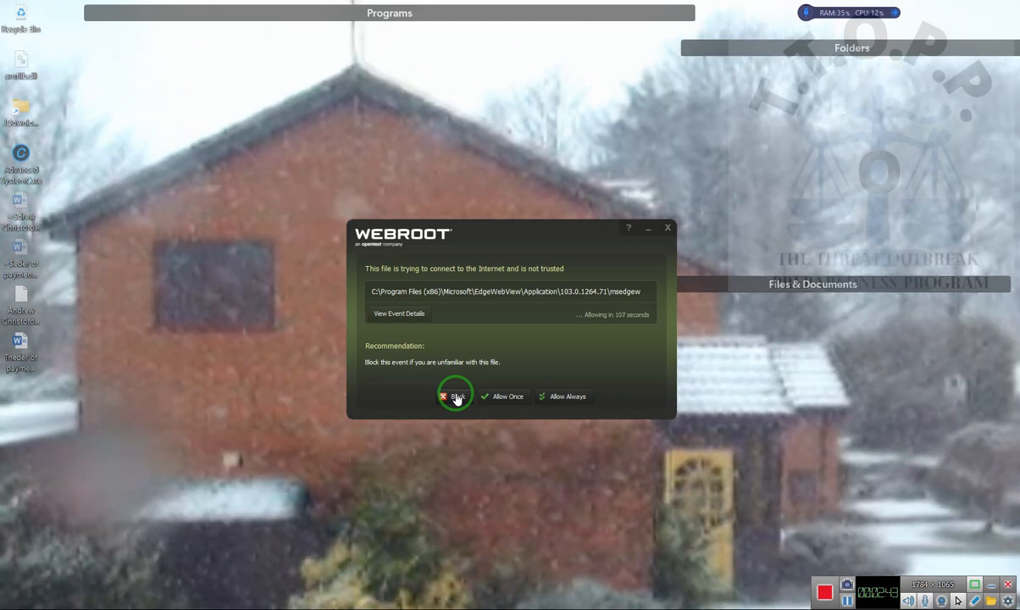
{"action": "left_click", "coordinate": [454, 396]}
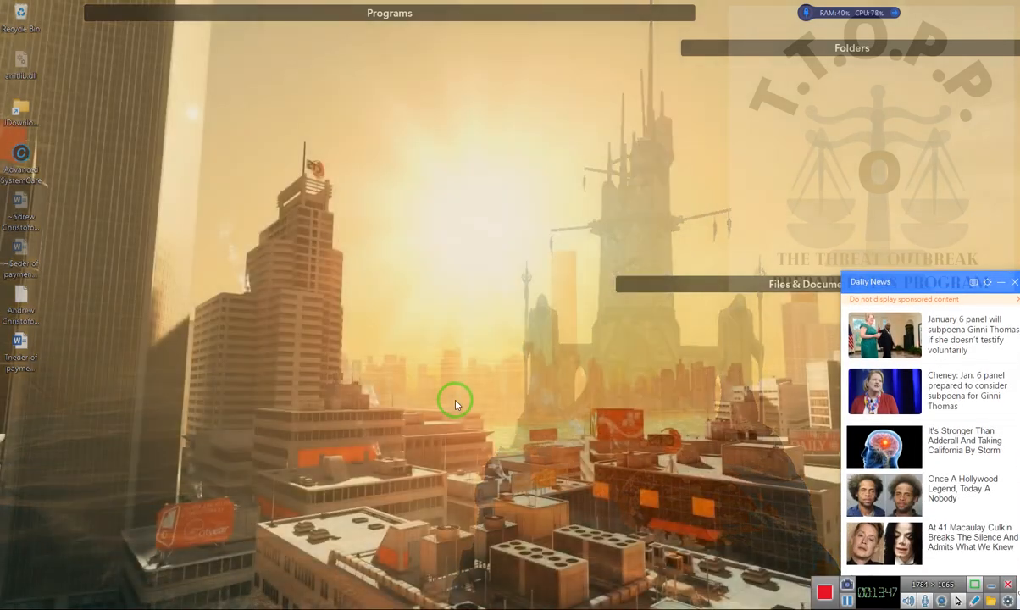
{"action": "mouse_move", "coordinate": [982, 140]}
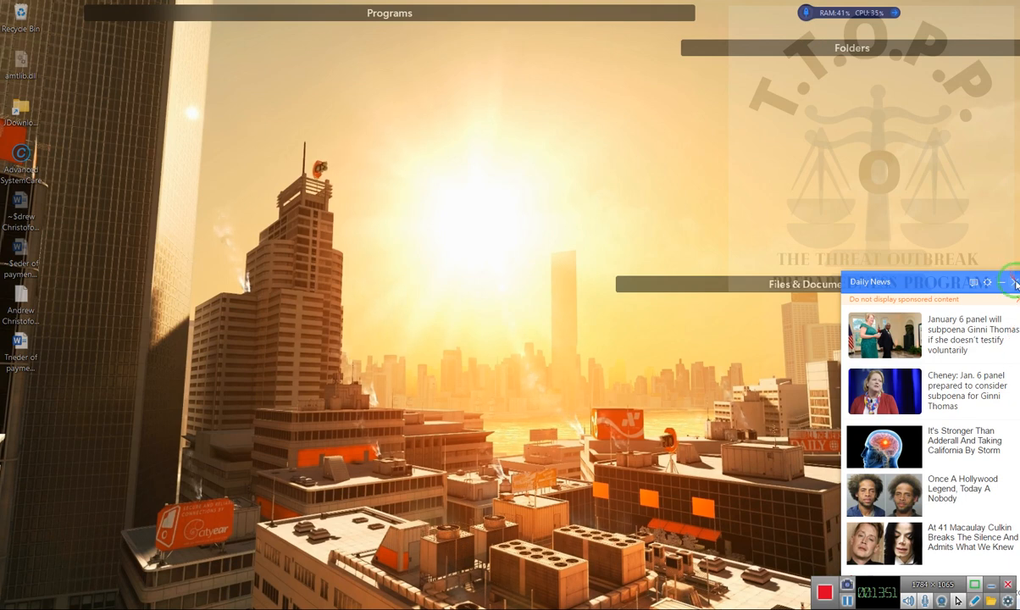
{"action": "left_click", "coordinate": [1009, 283]}
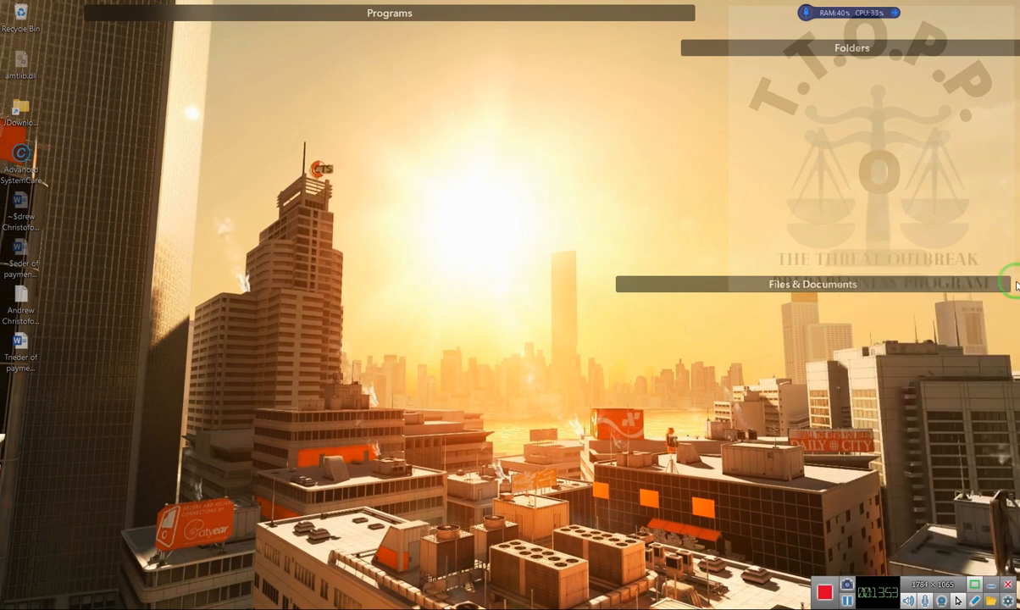